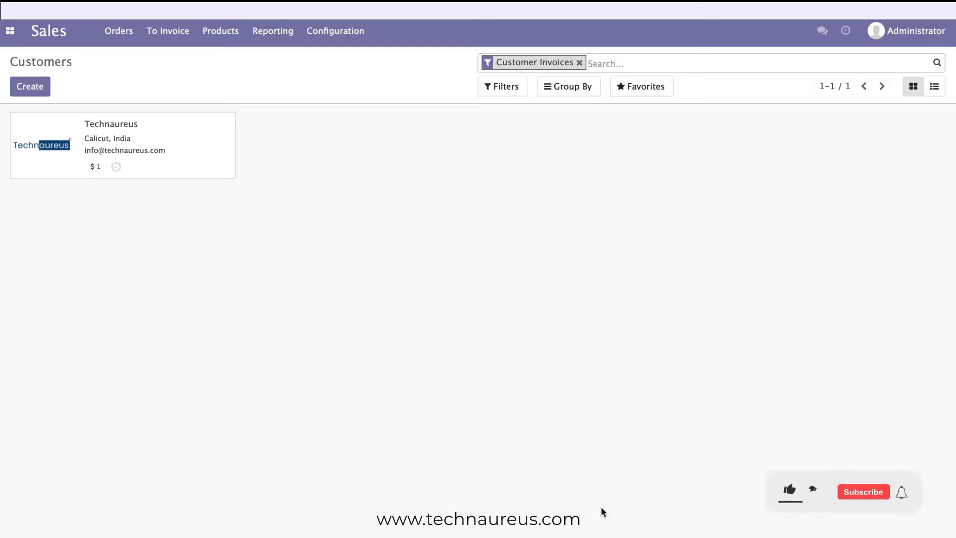
Open the Technaureus customer card from the Customer Invoices list
{"action": "left_click", "coordinate": [789, 489]}
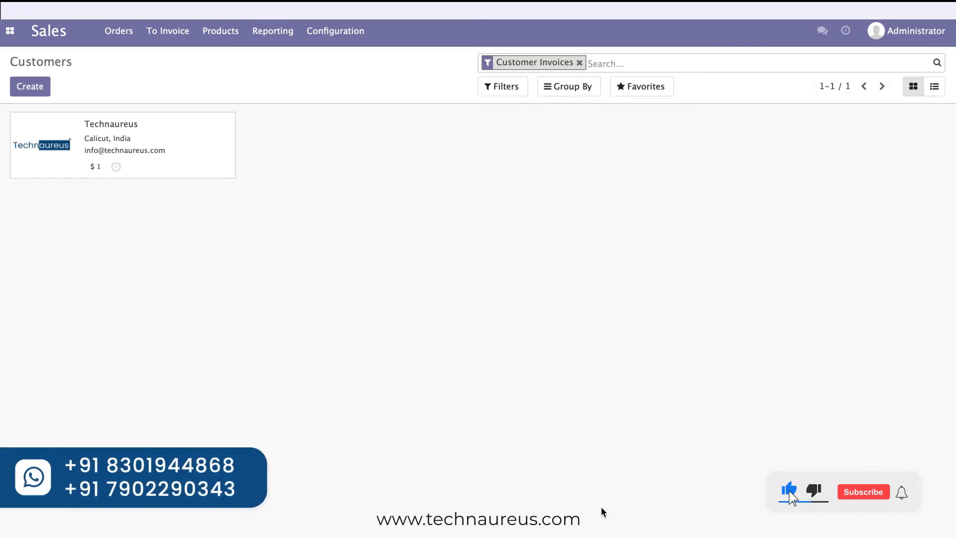
{"action": "left_click", "coordinate": [864, 492]}
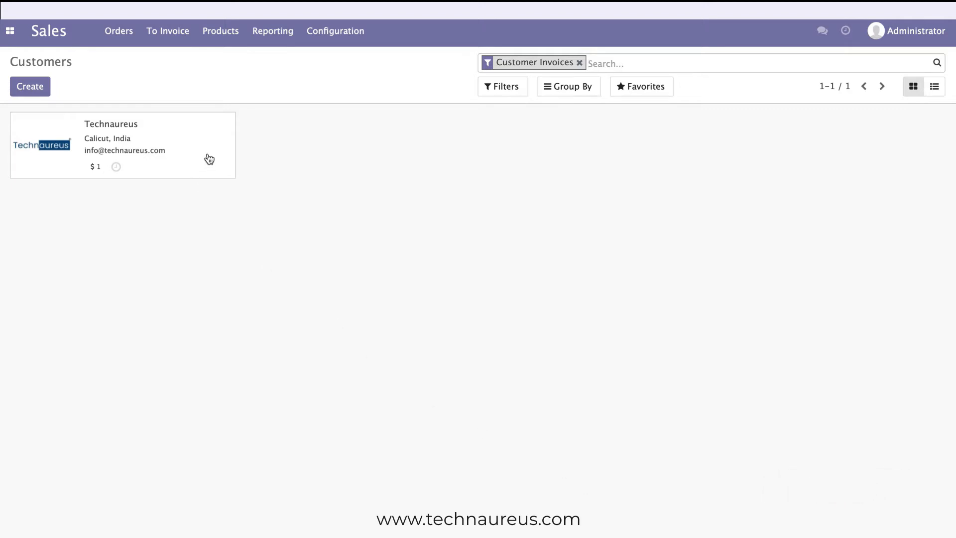
{"action": "mouse_move", "coordinate": [130, 109]}
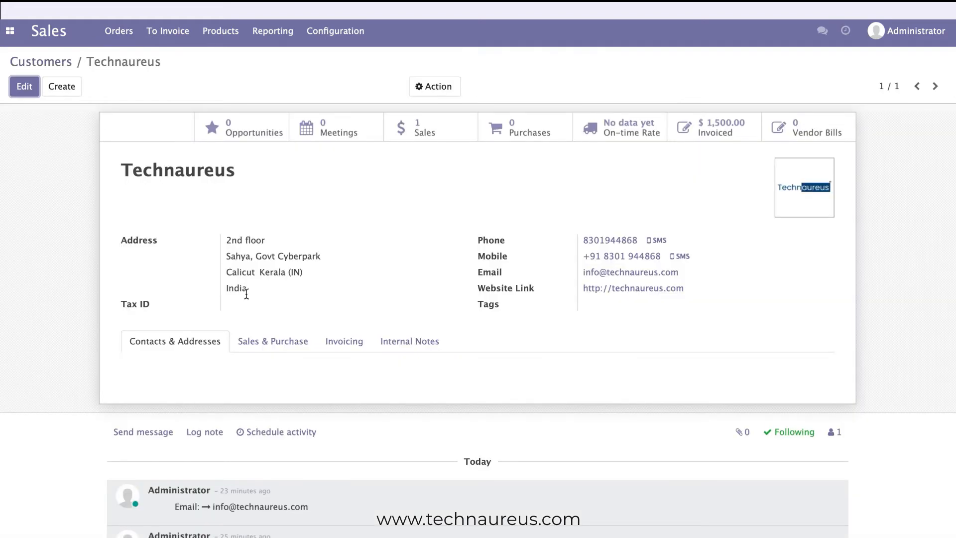
{"action": "mouse_move", "coordinate": [676, 156]}
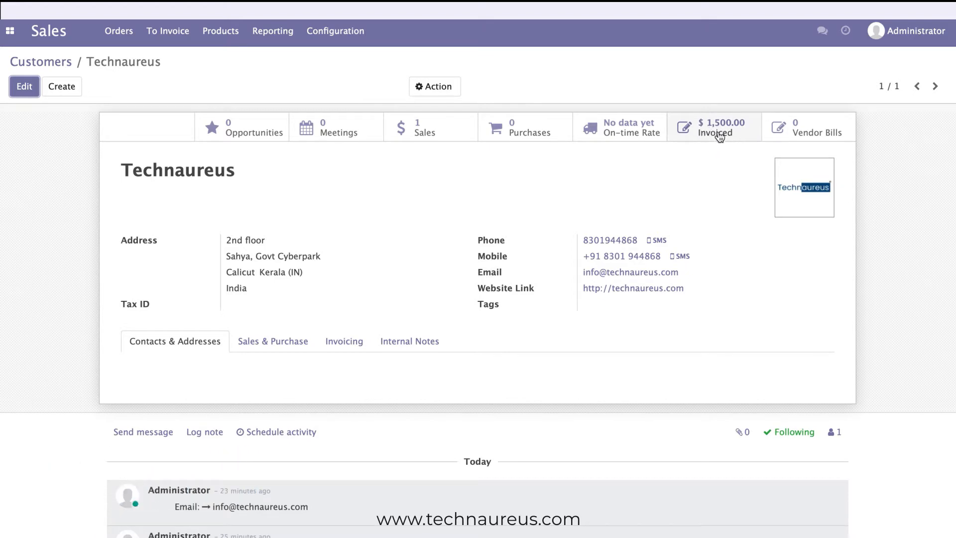
{"action": "mouse_move", "coordinate": [742, 131]}
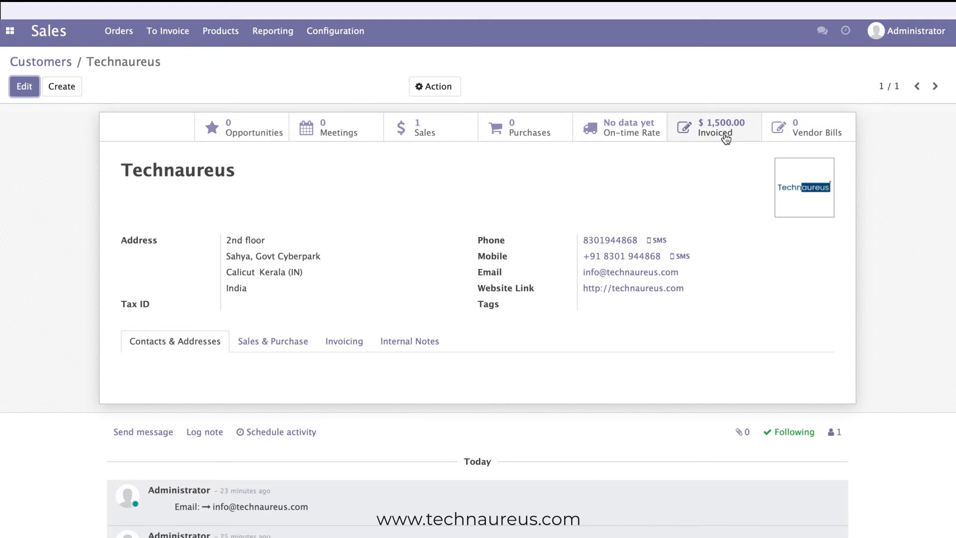
Show all Technaureus invoices via Invoiced, removing the Not Paid filter
{"action": "left_click", "coordinate": [714, 127]}
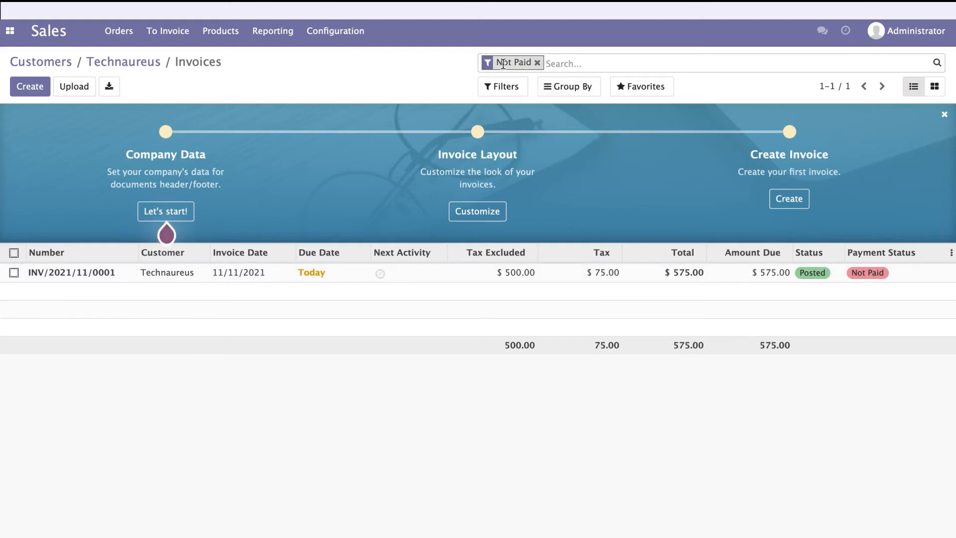
{"action": "mouse_move", "coordinate": [537, 63]}
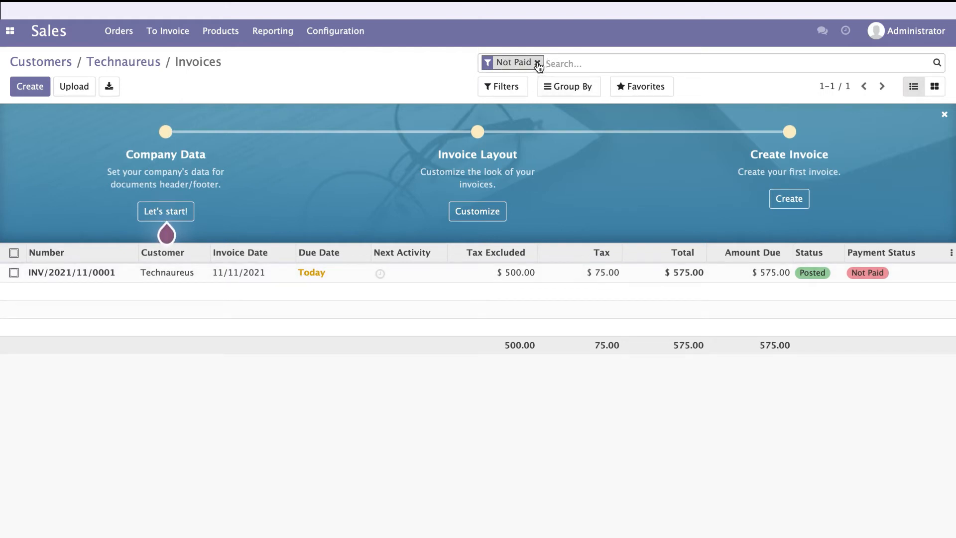
{"action": "left_click", "coordinate": [538, 63]}
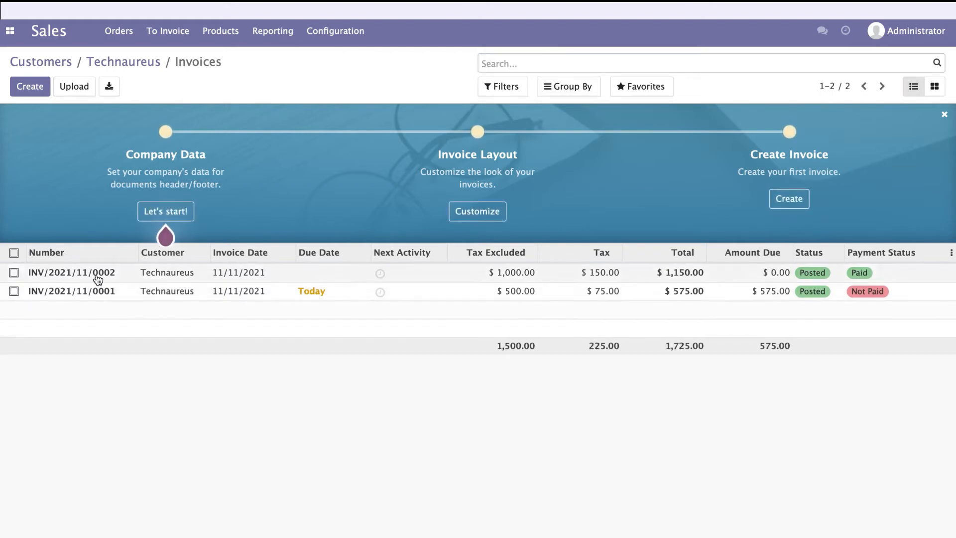
{"action": "mouse_move", "coordinate": [179, 269]}
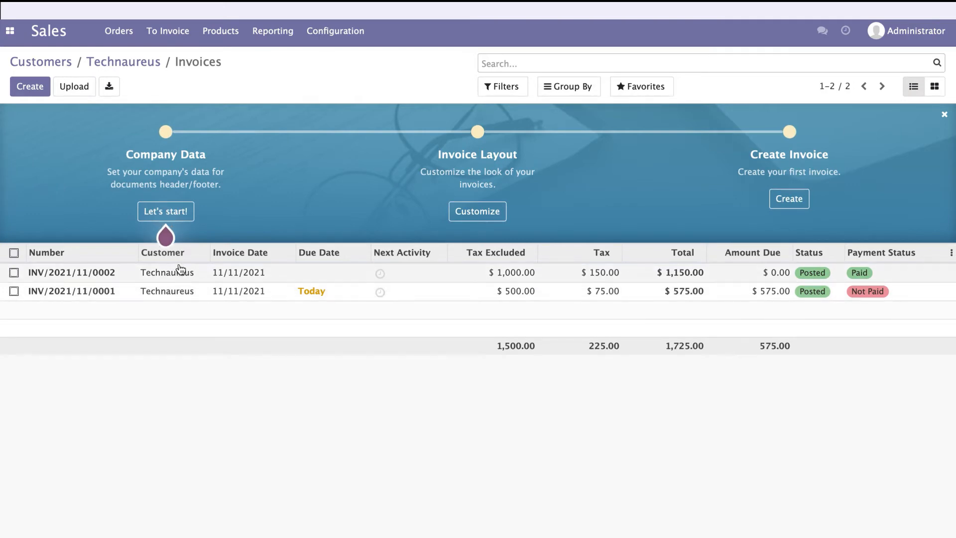
{"action": "mouse_move", "coordinate": [174, 293]}
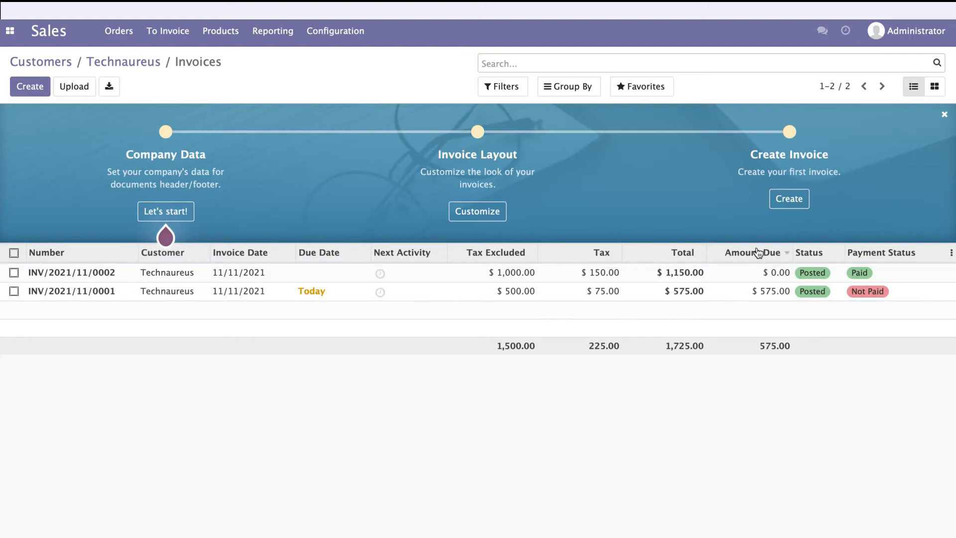
{"action": "mouse_move", "coordinate": [888, 257]}
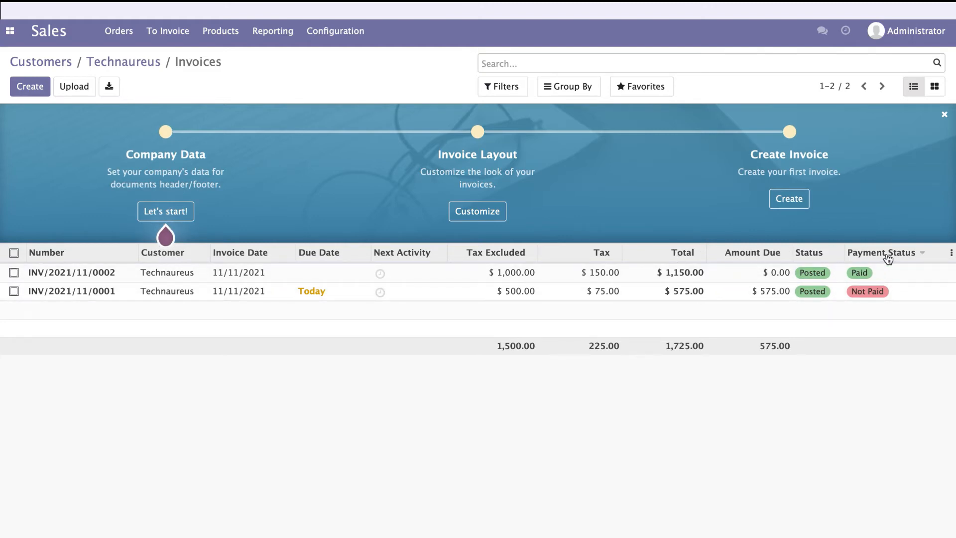
{"action": "left_click", "coordinate": [951, 253]}
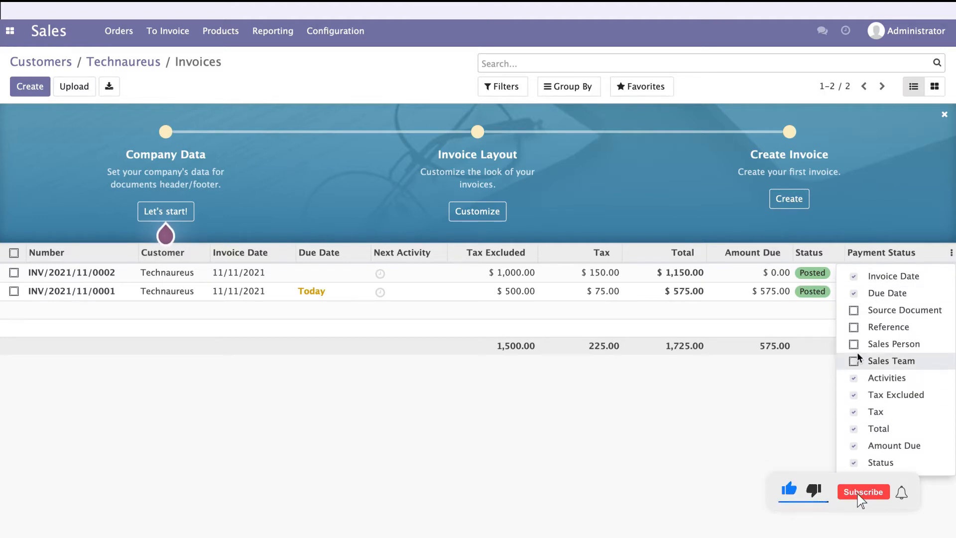
{"action": "left_click", "coordinate": [864, 492]}
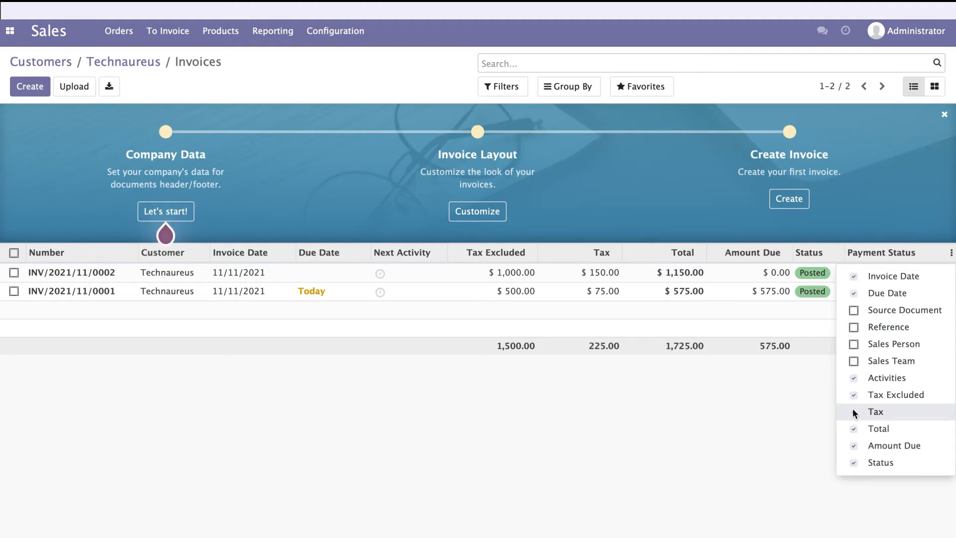
{"action": "mouse_move", "coordinate": [855, 457]}
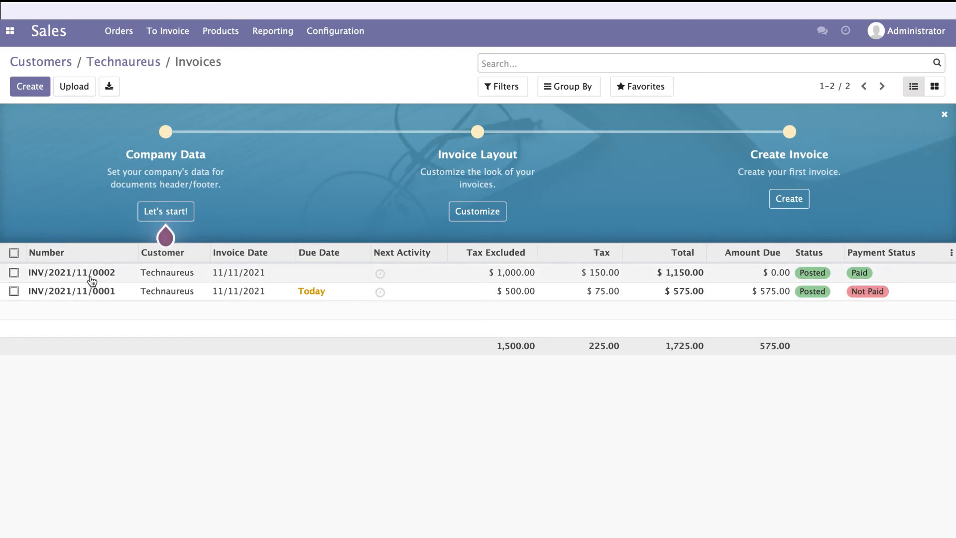
{"action": "mouse_move", "coordinate": [519, 287]}
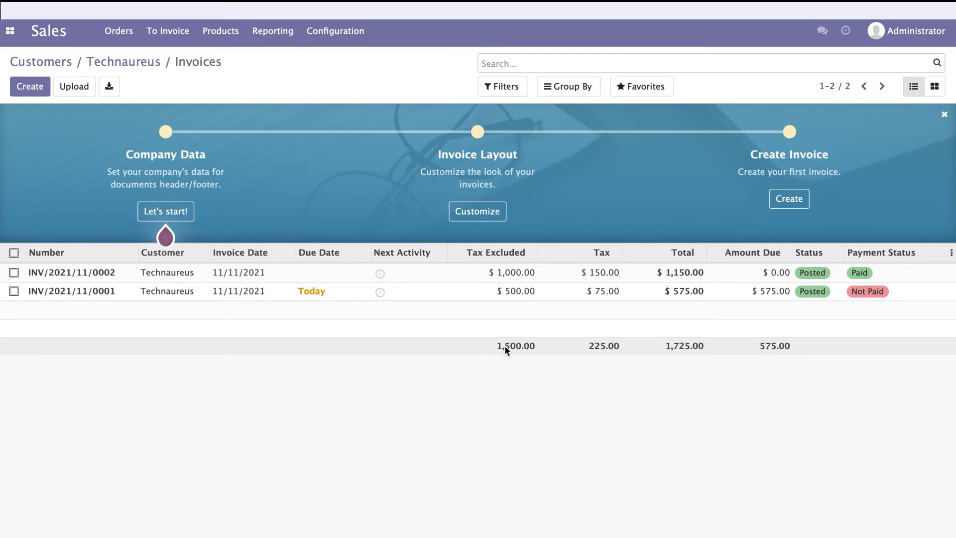
{"action": "mouse_move", "coordinate": [579, 344]}
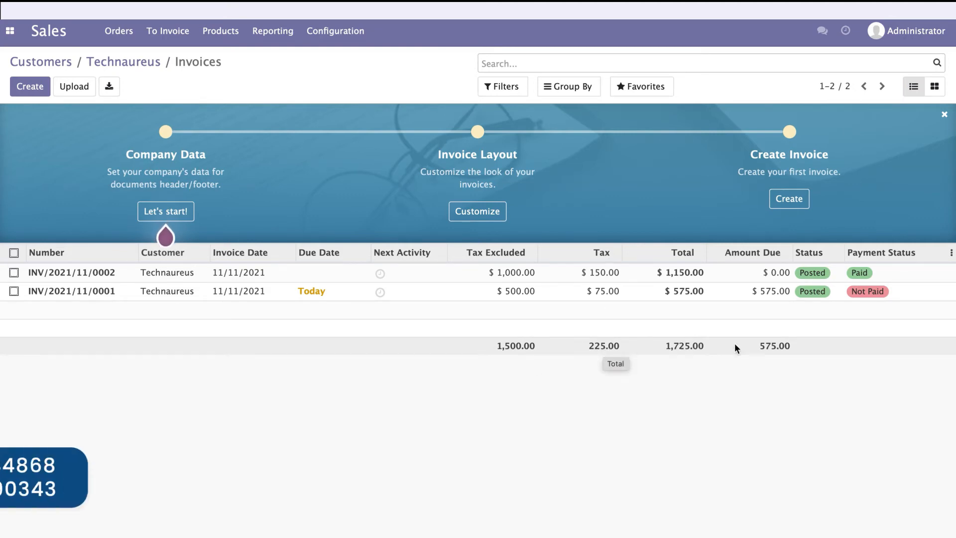
{"action": "mouse_move", "coordinate": [777, 350]}
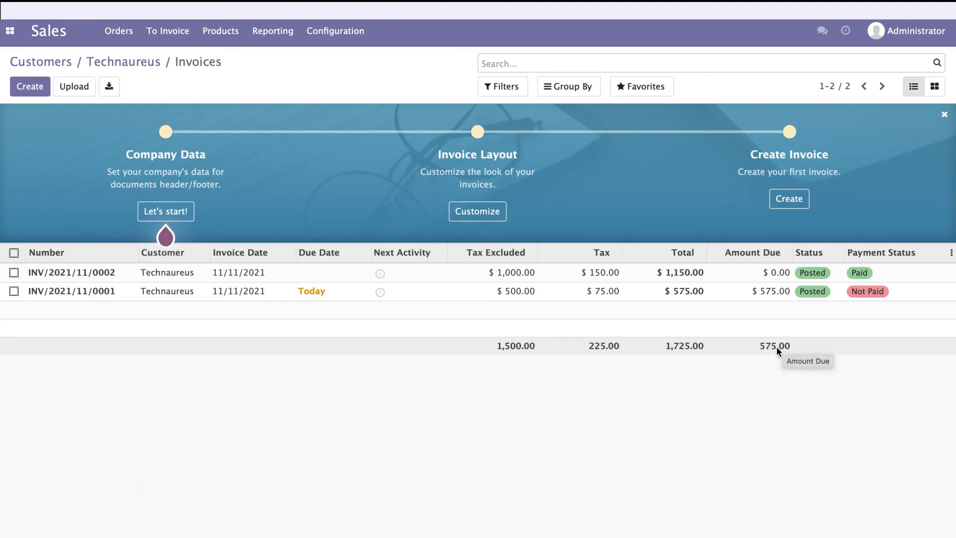
{"action": "mouse_move", "coordinate": [664, 377]}
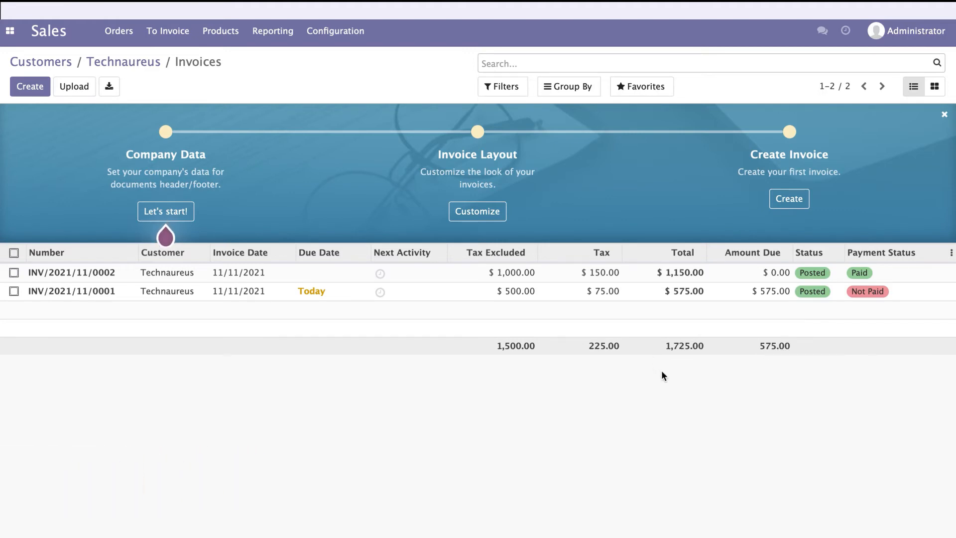
{"action": "mouse_move", "coordinate": [598, 197]}
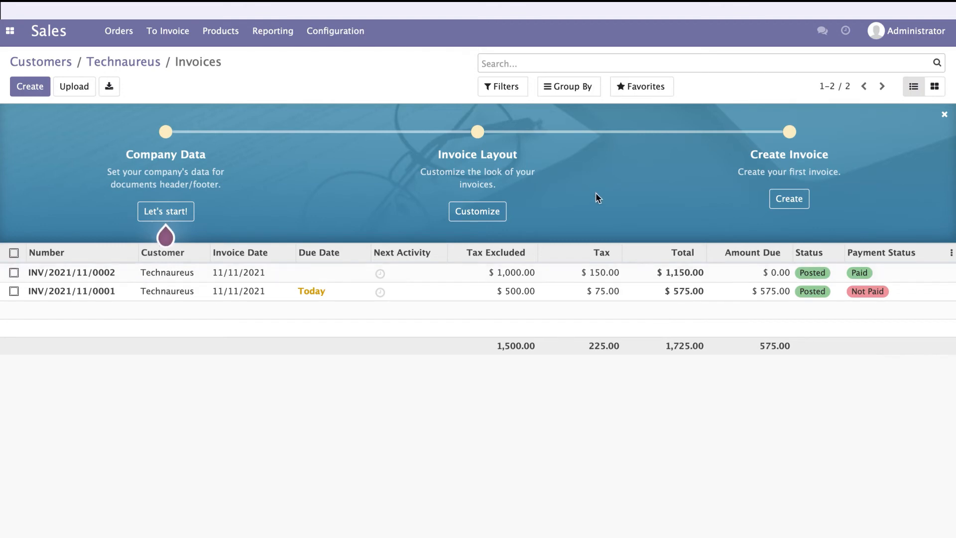
Filter the Technaureus invoices by invoice date 2021
{"action": "left_click", "coordinate": [503, 86]}
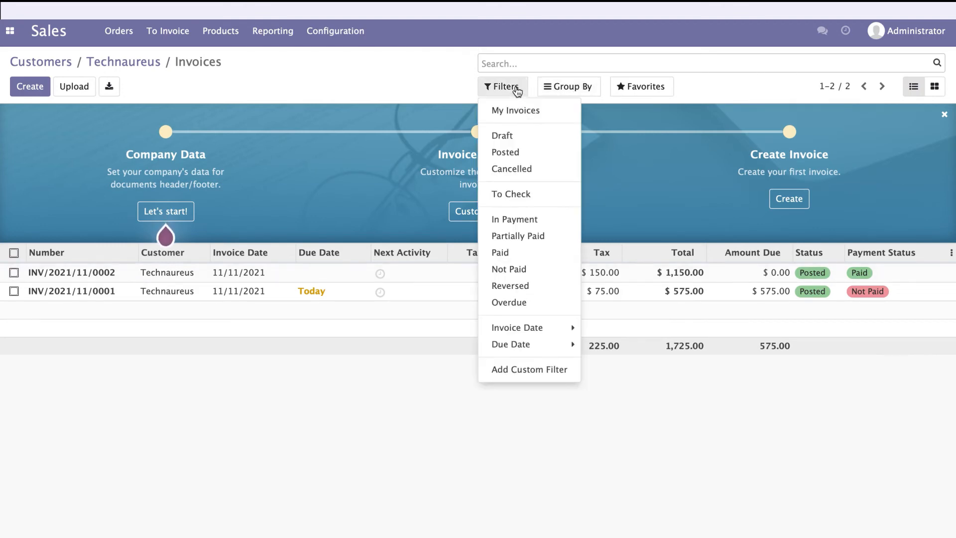
{"action": "left_click", "coordinate": [518, 327]}
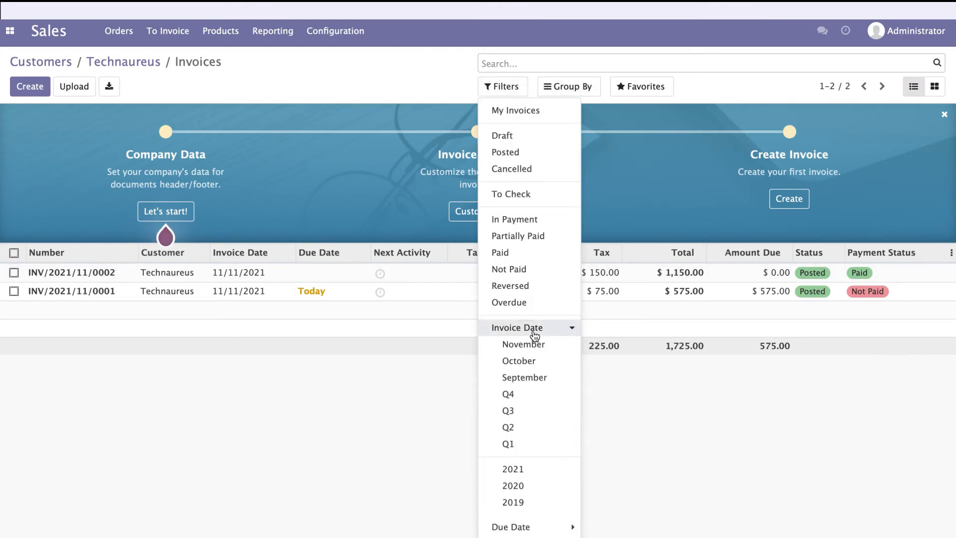
{"action": "mouse_move", "coordinate": [530, 348]}
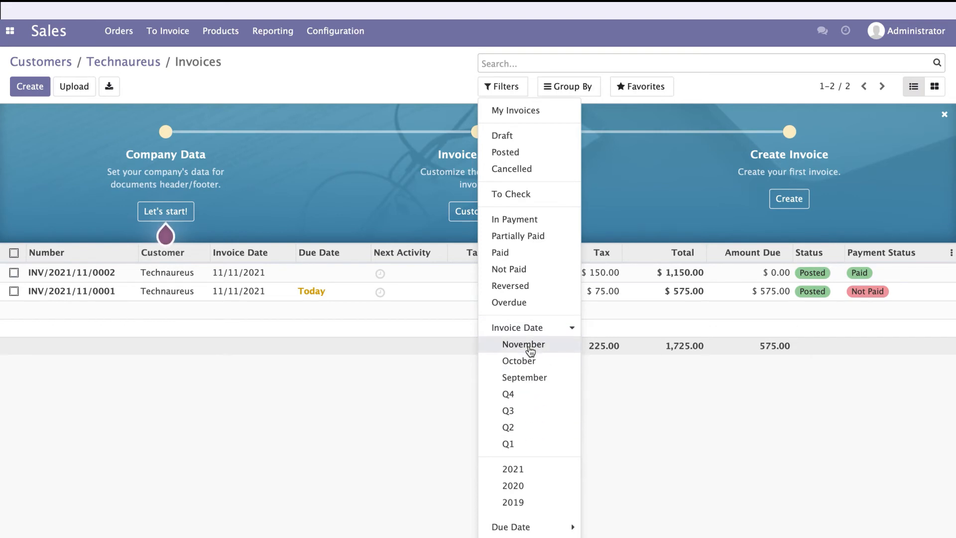
{"action": "left_click", "coordinate": [524, 344]}
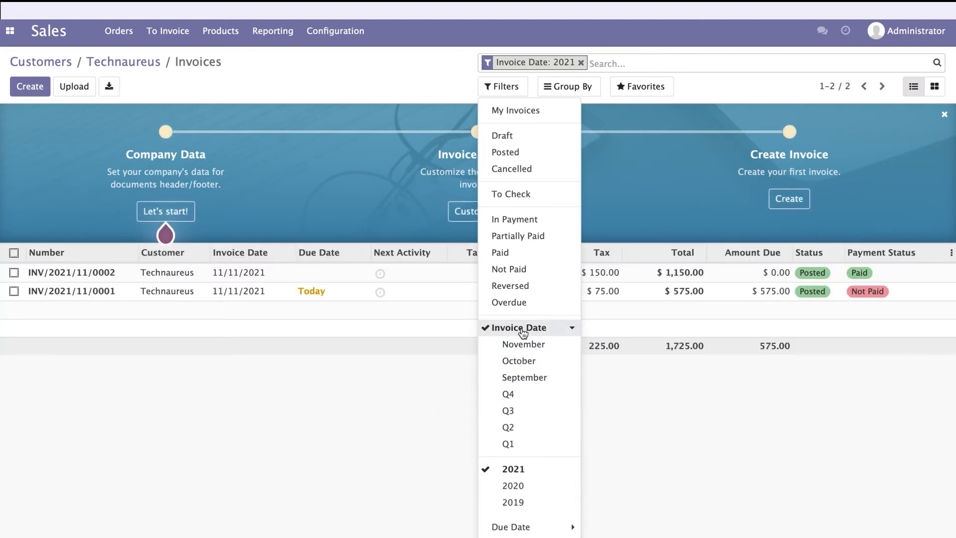
{"action": "mouse_move", "coordinate": [508, 445]}
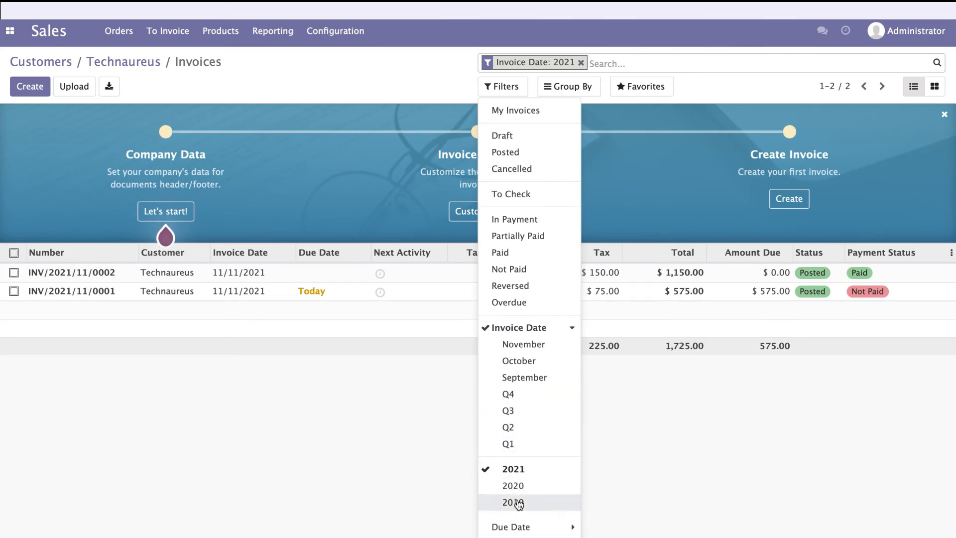
{"action": "mouse_move", "coordinate": [516, 512]}
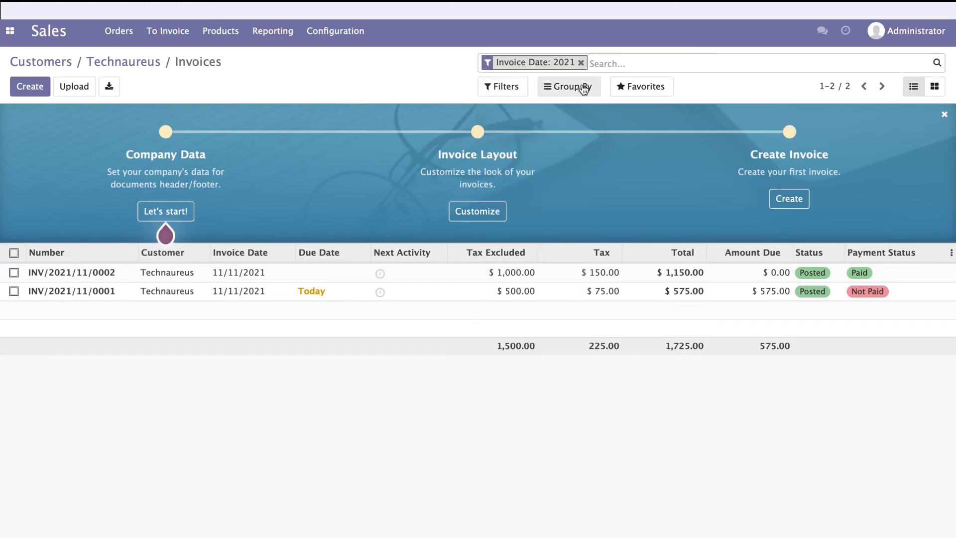
Group the 2021 invoices by invoice date month
{"action": "left_click", "coordinate": [568, 87]}
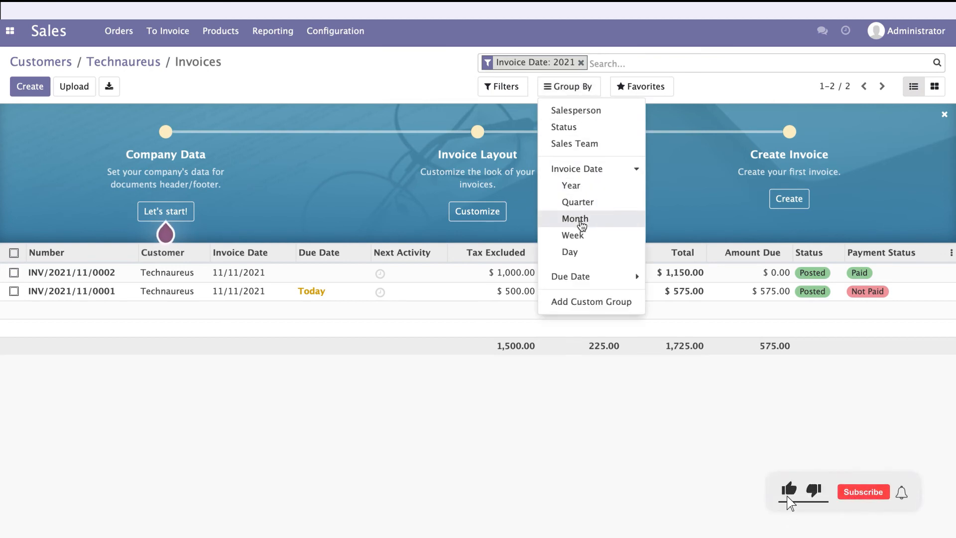
{"action": "left_click", "coordinate": [575, 219]}
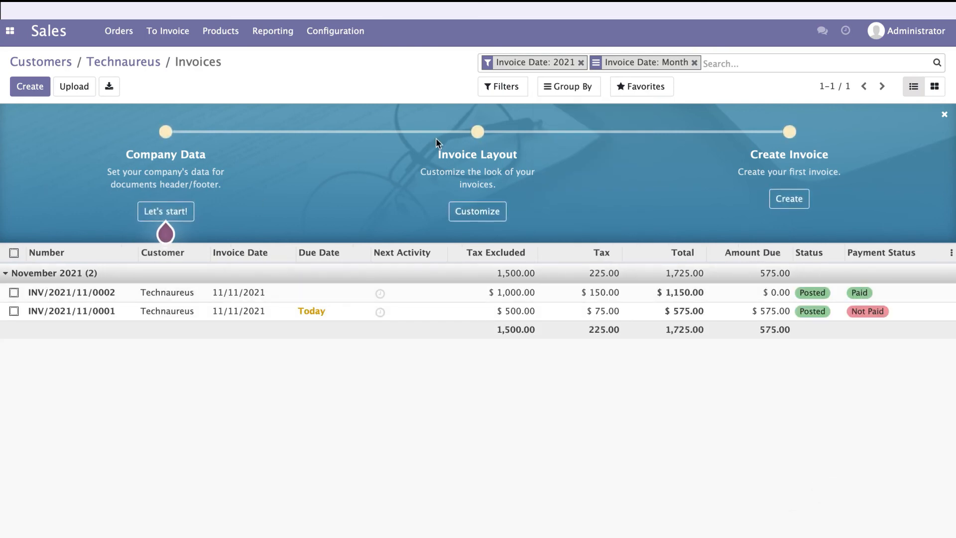
Remove the Invoice Date: Month grouping facet from the search bar
{"action": "left_click", "coordinate": [695, 63]}
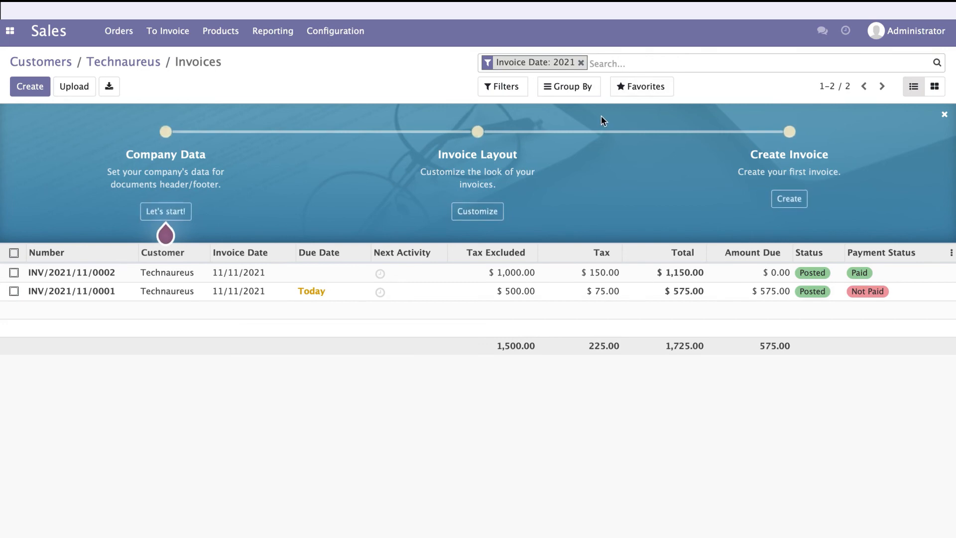
{"action": "mouse_move", "coordinate": [553, 330]}
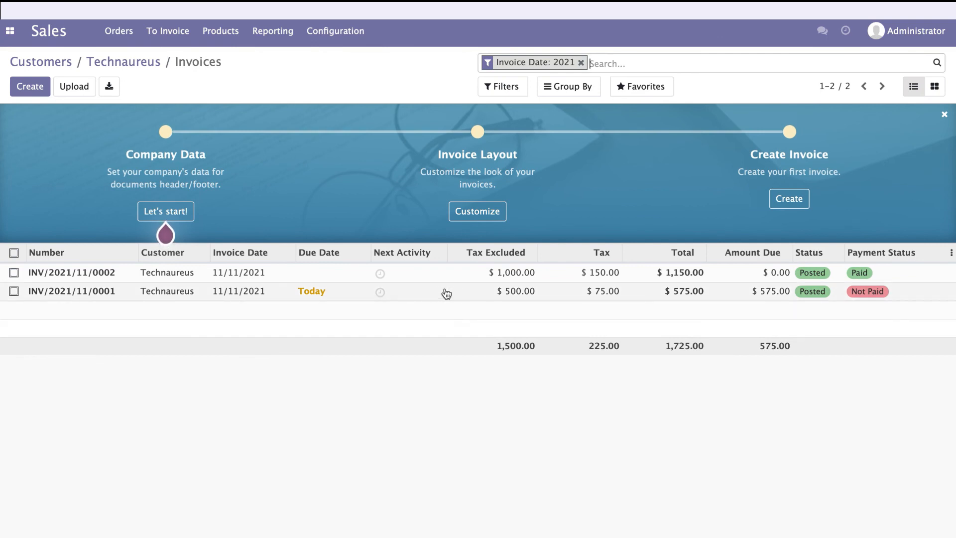
{"action": "mouse_move", "coordinate": [376, 473]}
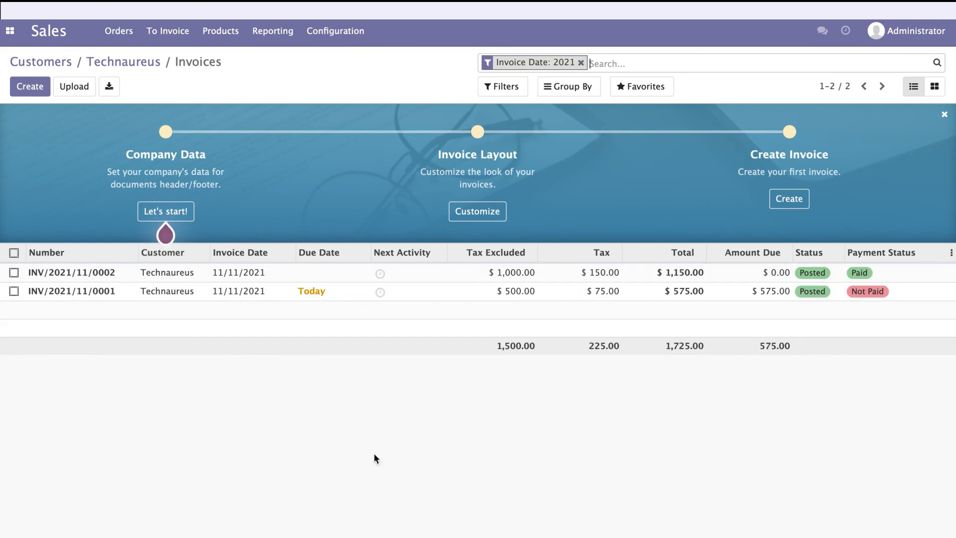
{"action": "mouse_move", "coordinate": [374, 520]}
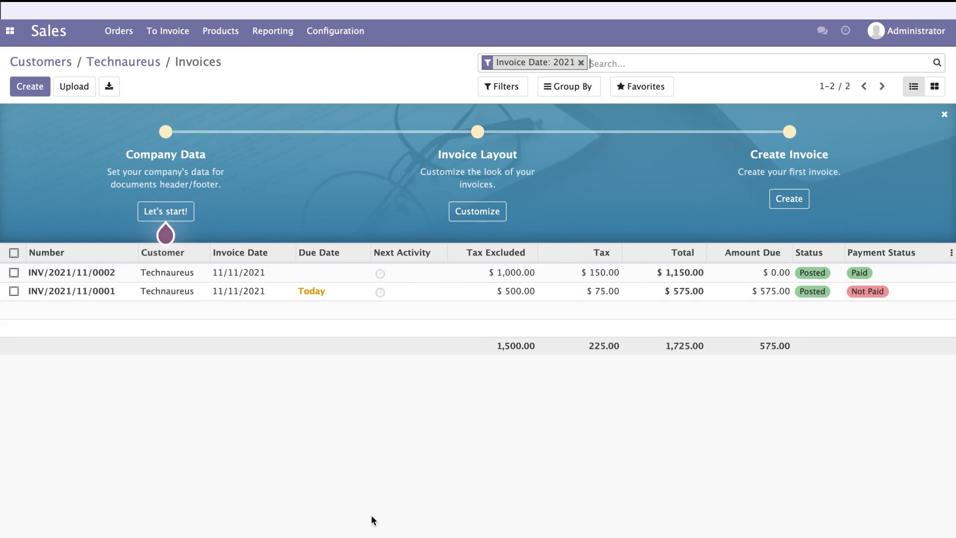